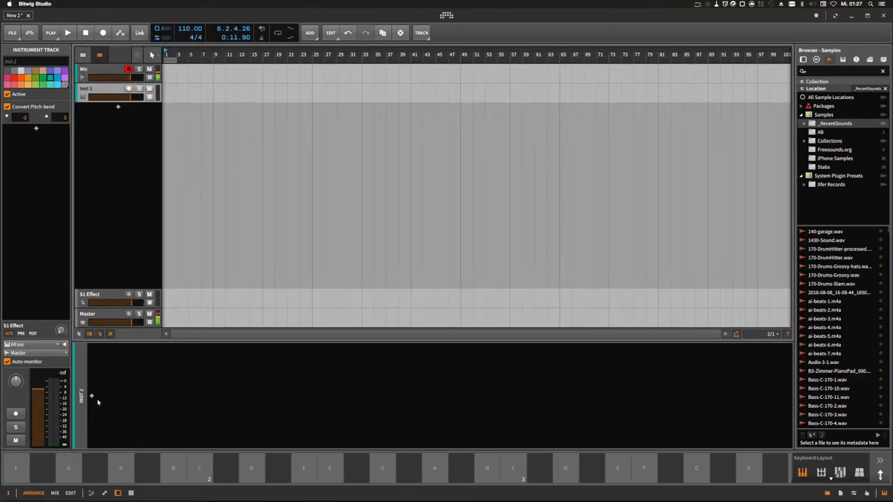
# Insert the Polysynth device onto the selected instrument track
pyautogui.click(96, 400)
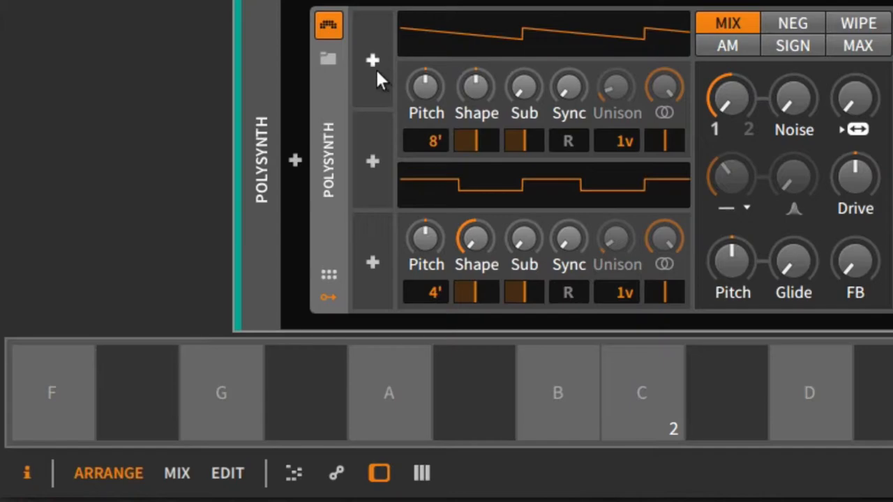
# Add a Classic LFO to Polysynth's Filter Frequency, then bring up the device browser on a new instrument track
pyautogui.click(371, 59)
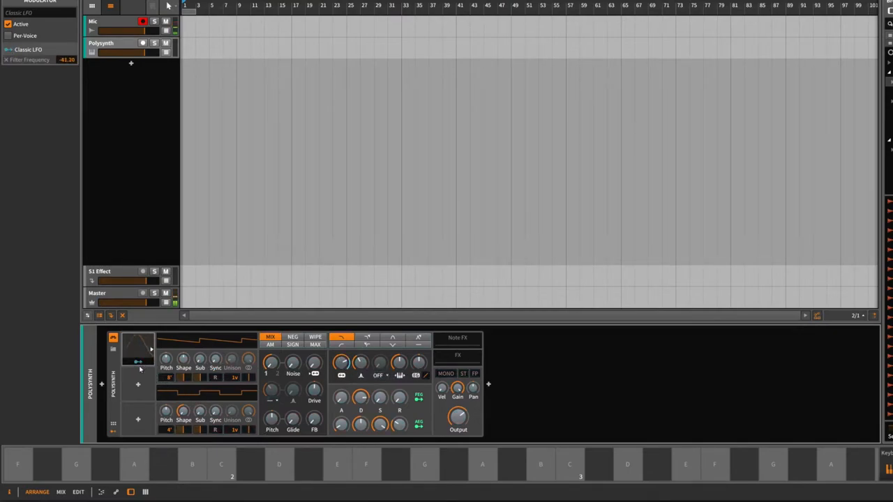
pyautogui.click(137, 386)
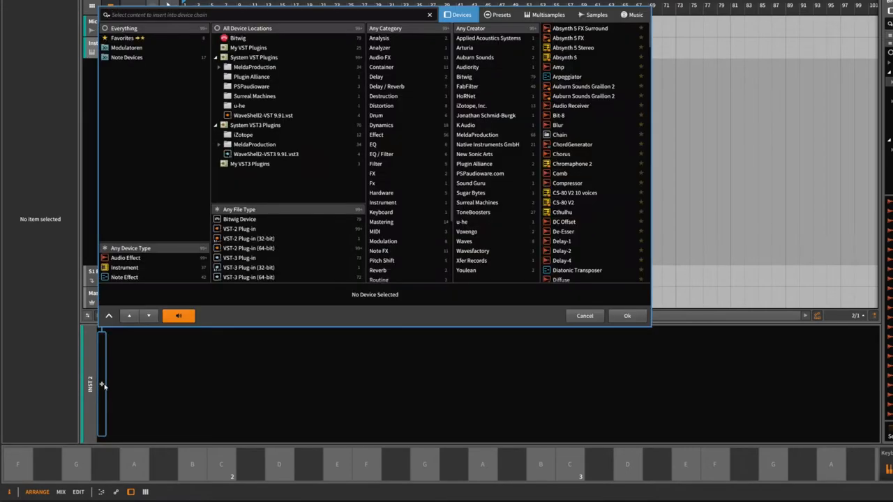
# Search 'fm8' and load the FM8 VST plugin onto the second instrument track
pyautogui.write('fm8')
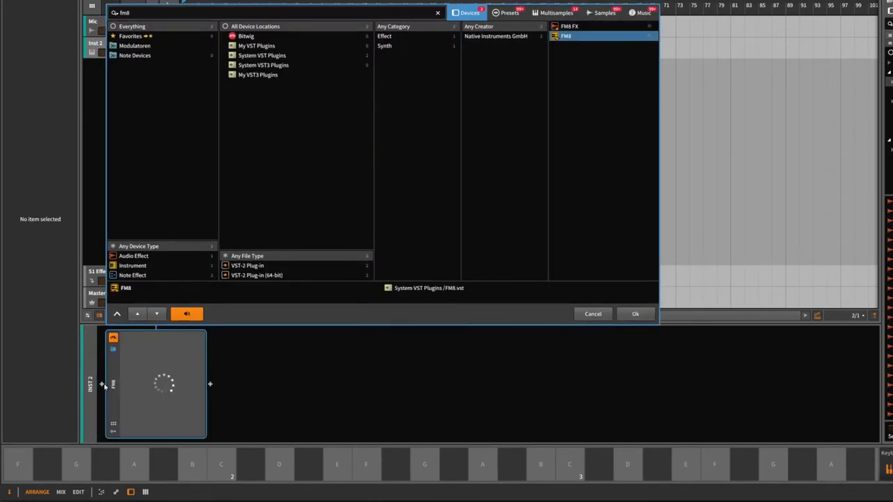
pyautogui.click(635, 314)
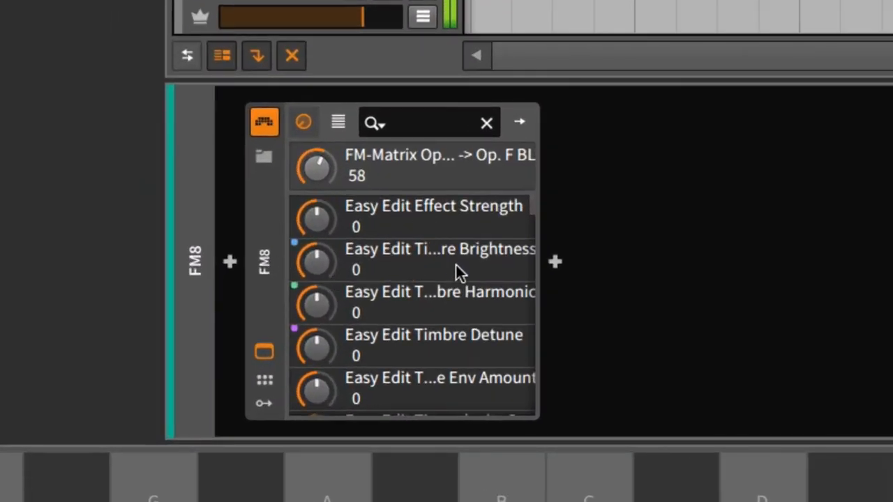
# Show FM8's own plugin editor window with its FM matrix and keyboard
pyautogui.scroll(-3)
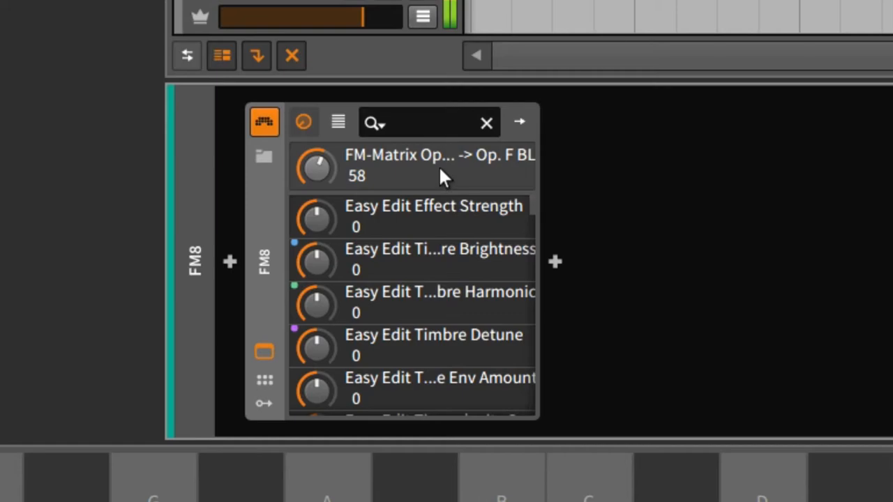
pyautogui.write('fm8')
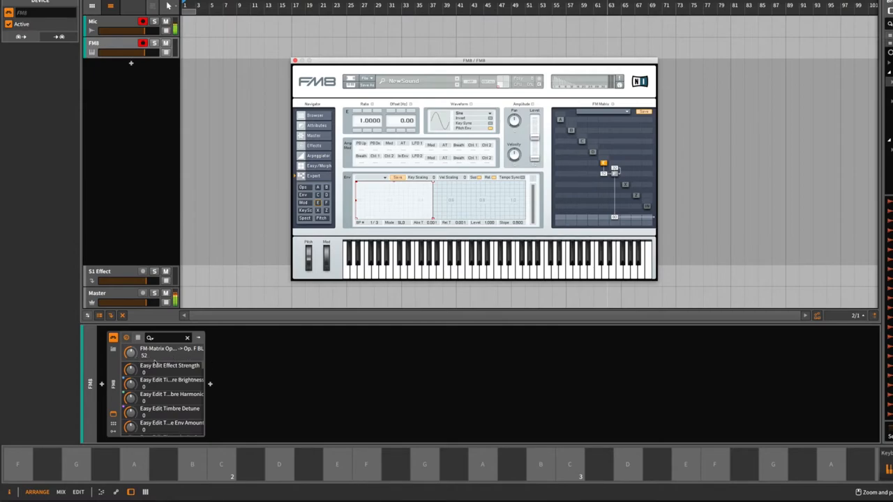
# Nudge an FM8 matrix amount so it becomes the last-touched parameter
pyautogui.moveTo(614, 170); pyautogui.dragTo(614, 178)
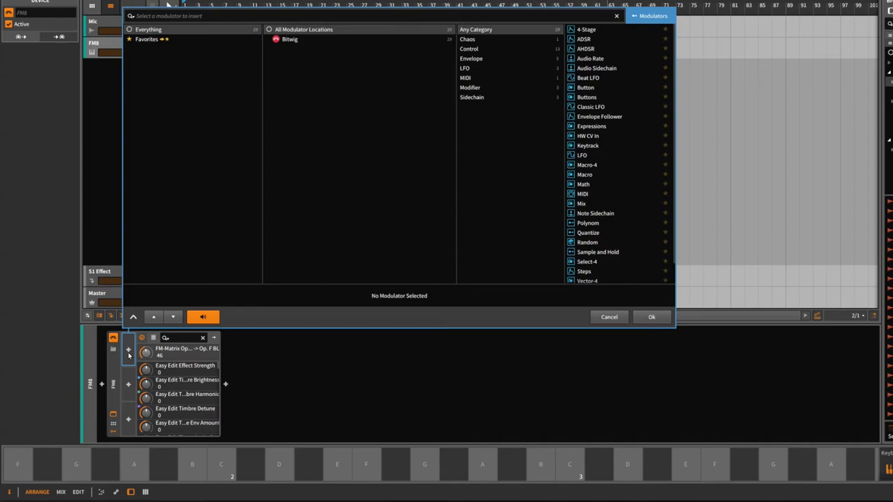
# Search 'class', add a Classic LFO to FM8, then bring up the modulator browser again
pyautogui.write('class')
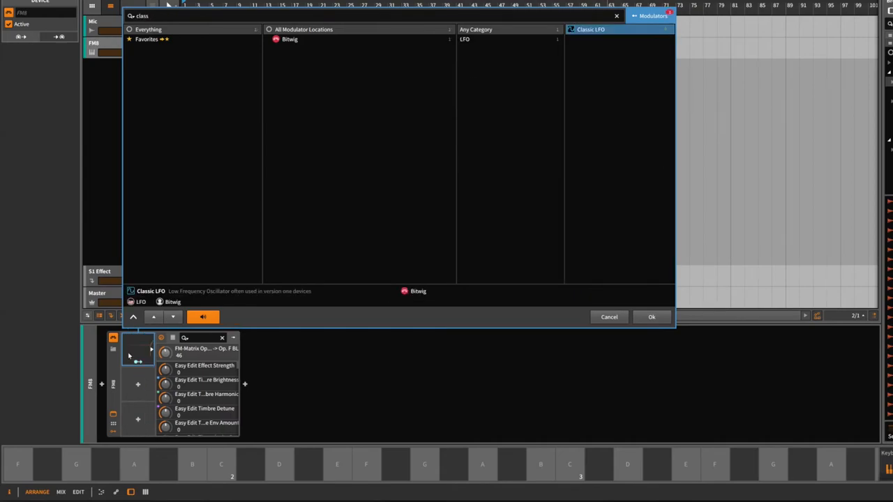
pyautogui.click(653, 317)
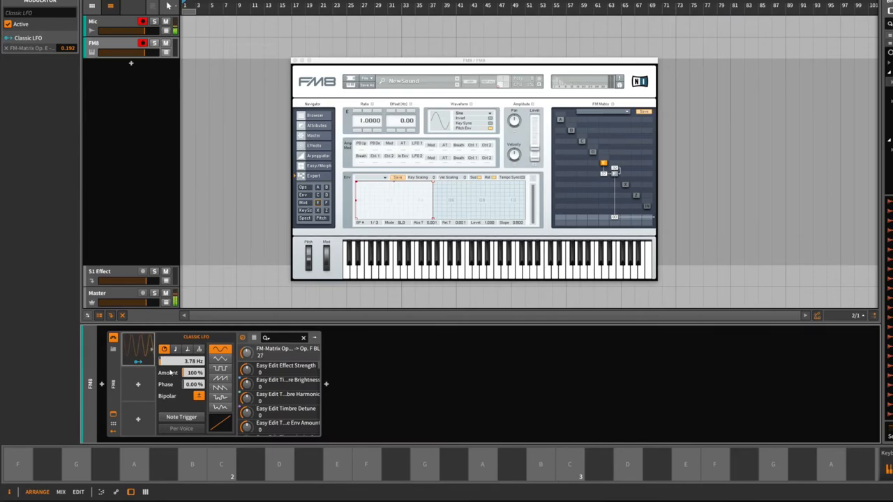
pyautogui.click(137, 385)
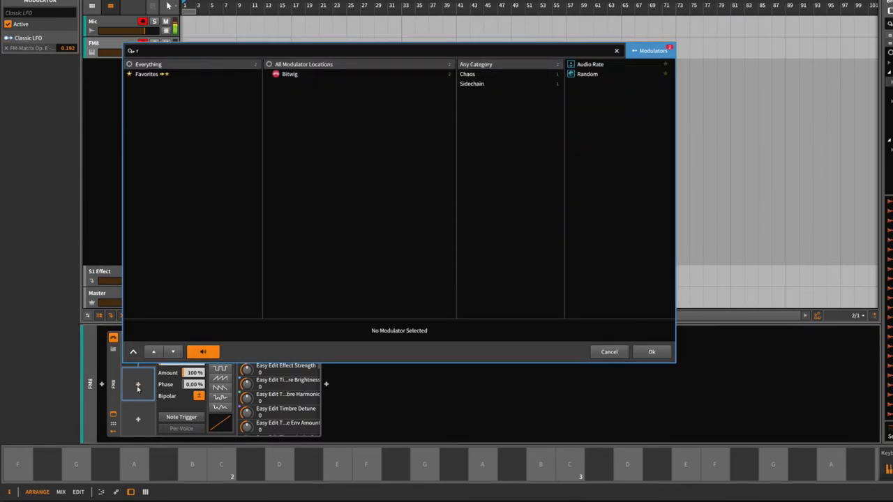